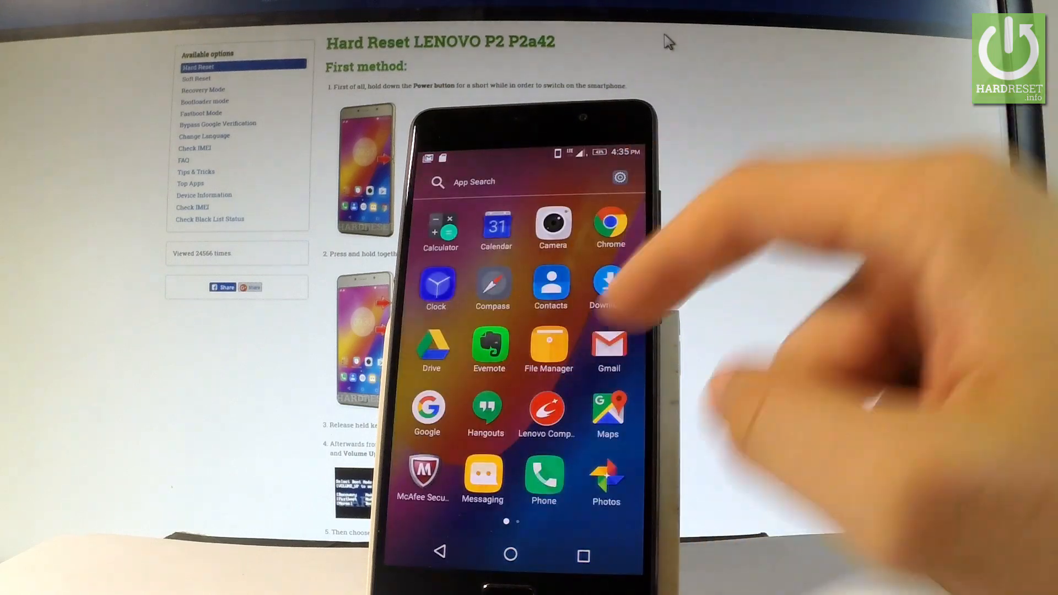
pyautogui.hscroll(-3)
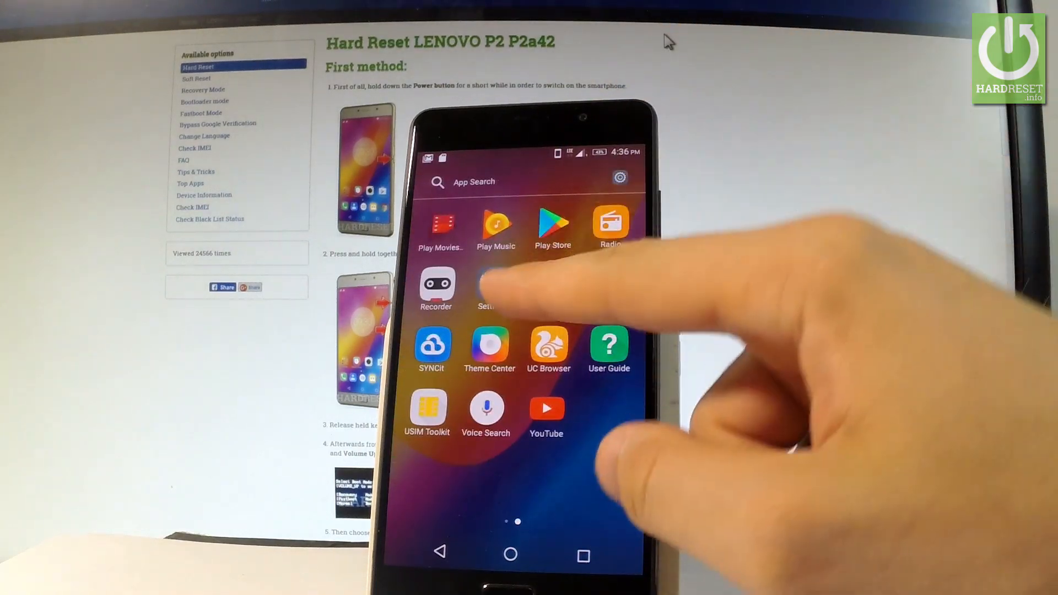
pyautogui.click(485, 289)
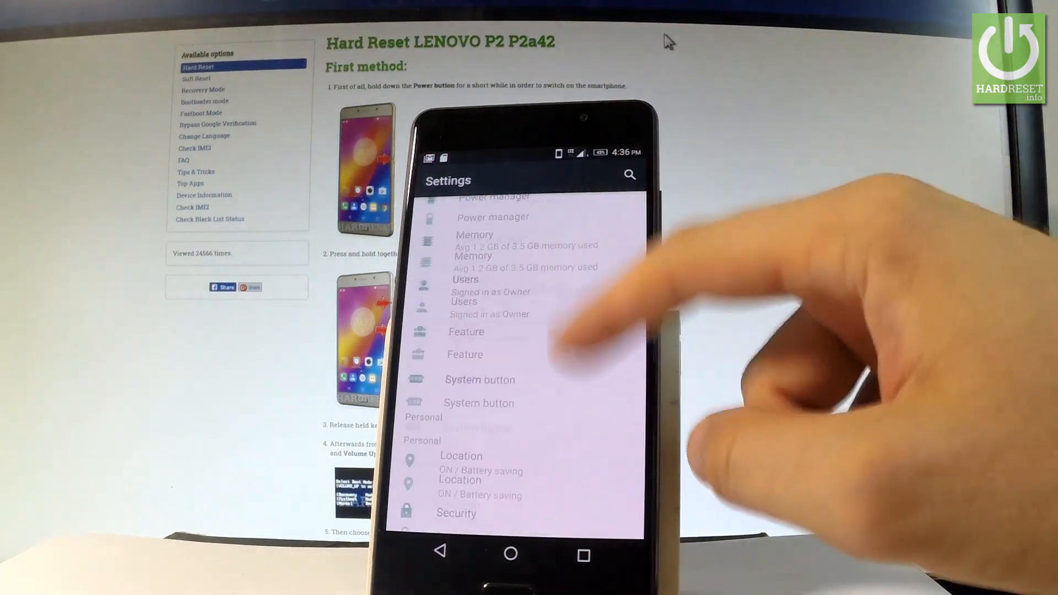
pyautogui.scroll(-3)
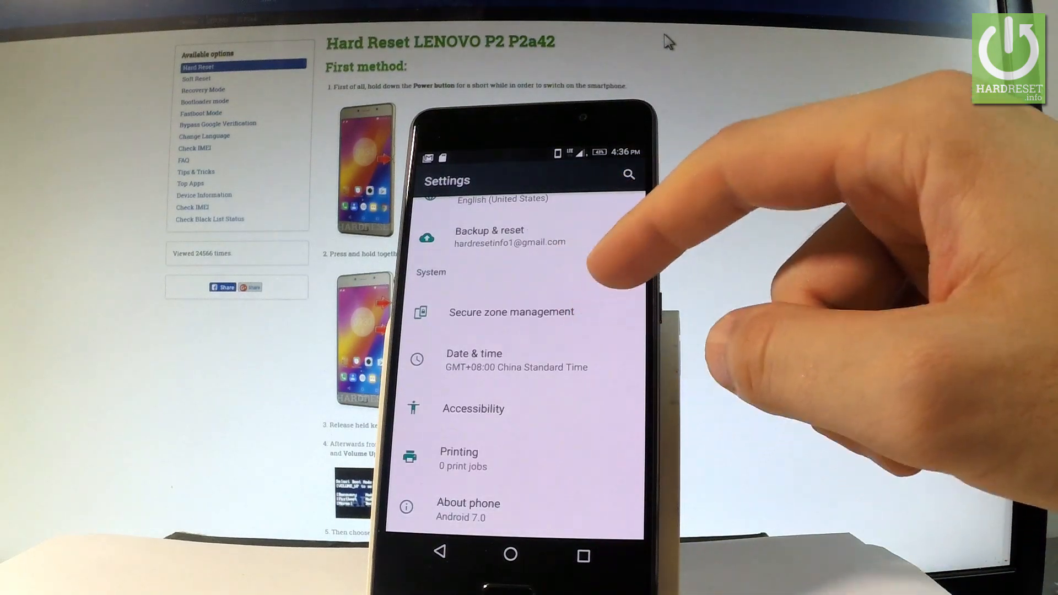
pyautogui.click(468, 503)
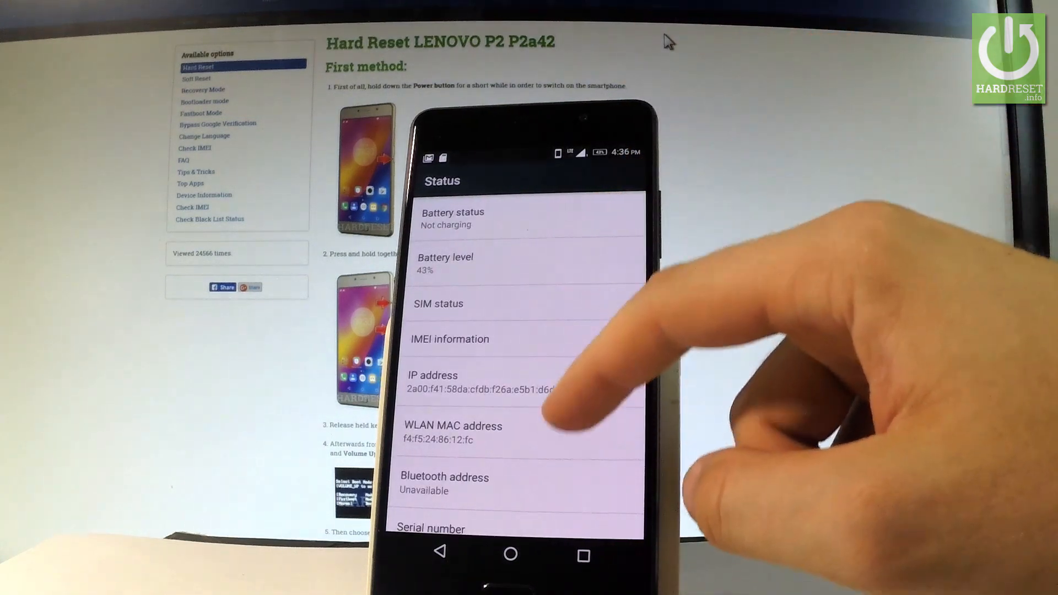
pyautogui.scroll(-3)
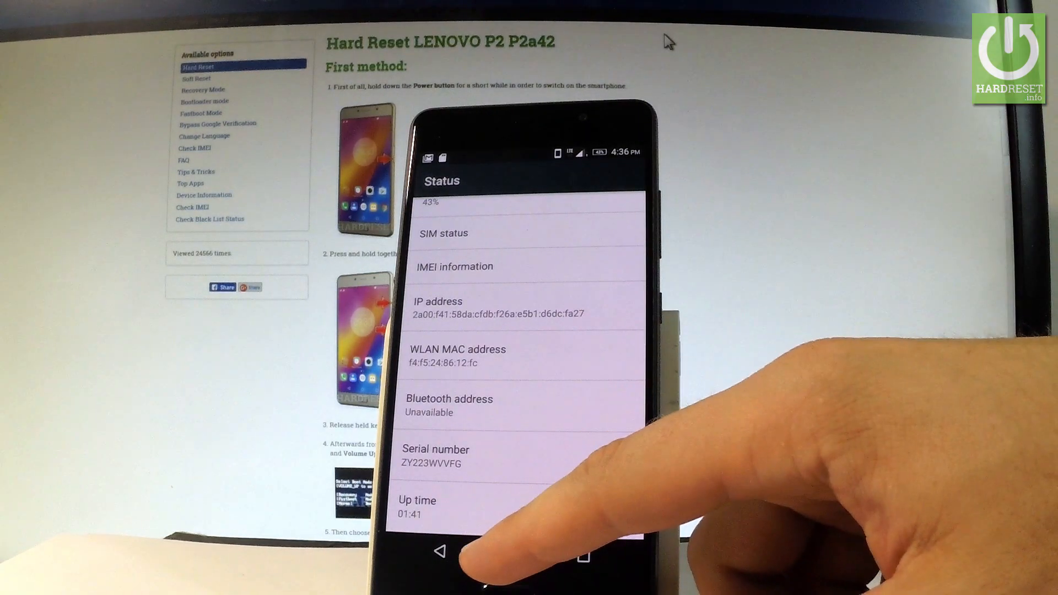
# Return to the home screen and power the phone off.
pyautogui.click(440, 553)
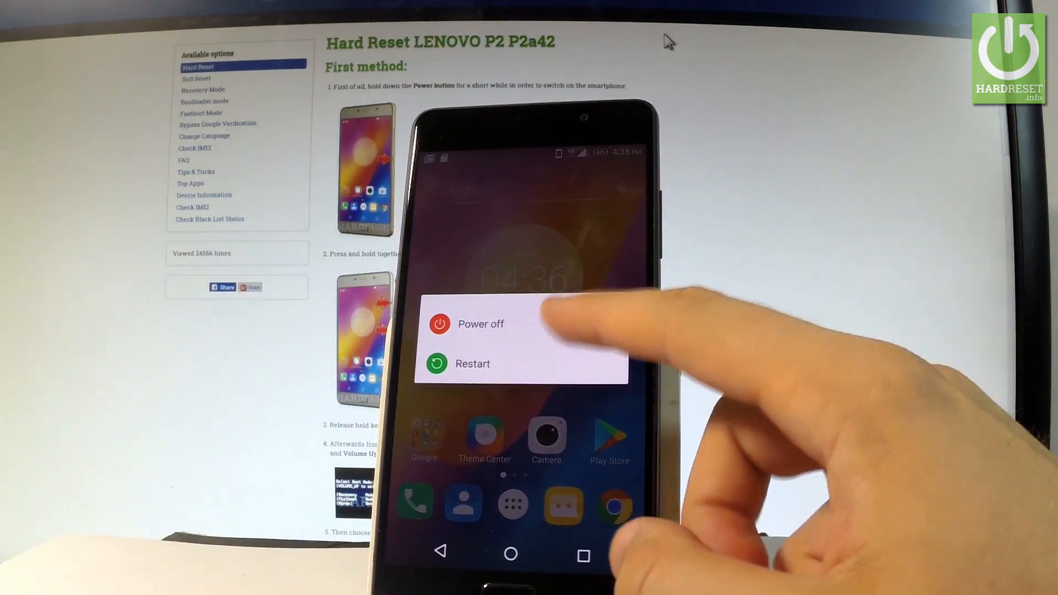
pyautogui.click(481, 324)
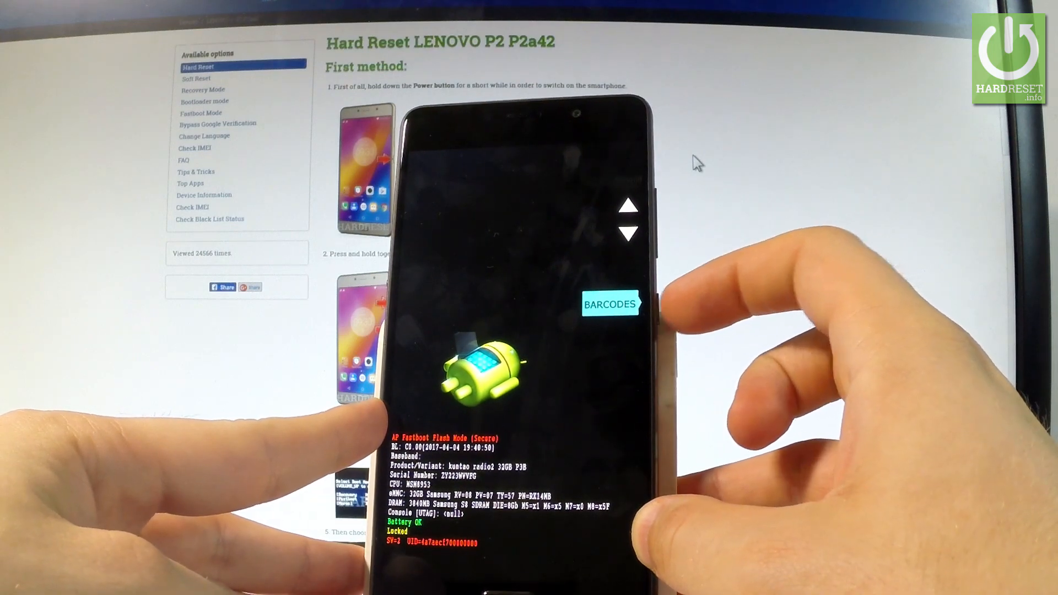
# Select BARCODES in fastboot so the serial number appears as a barcode.
pyautogui.click(608, 304)
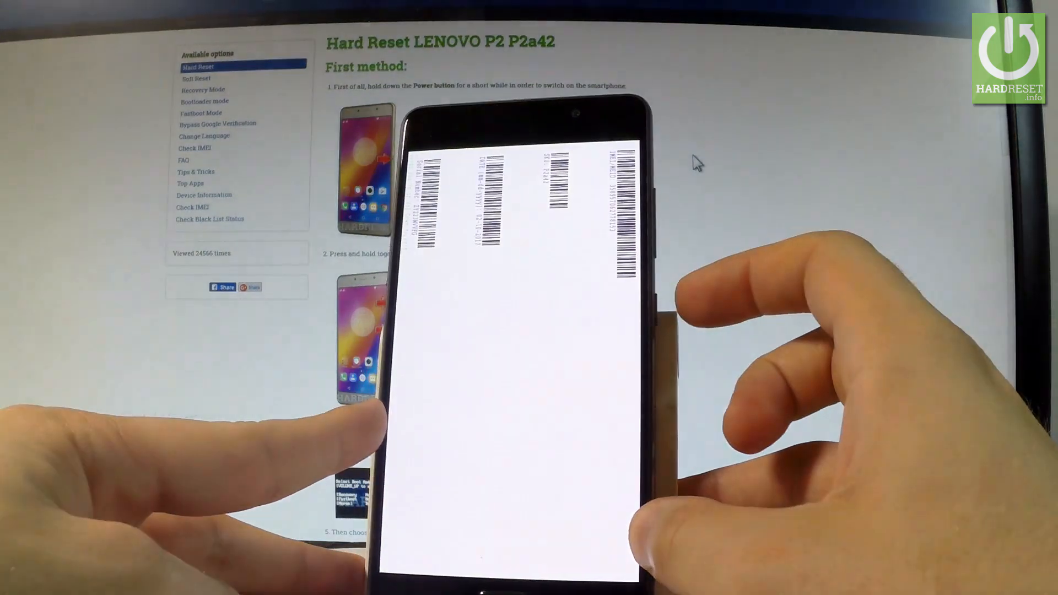